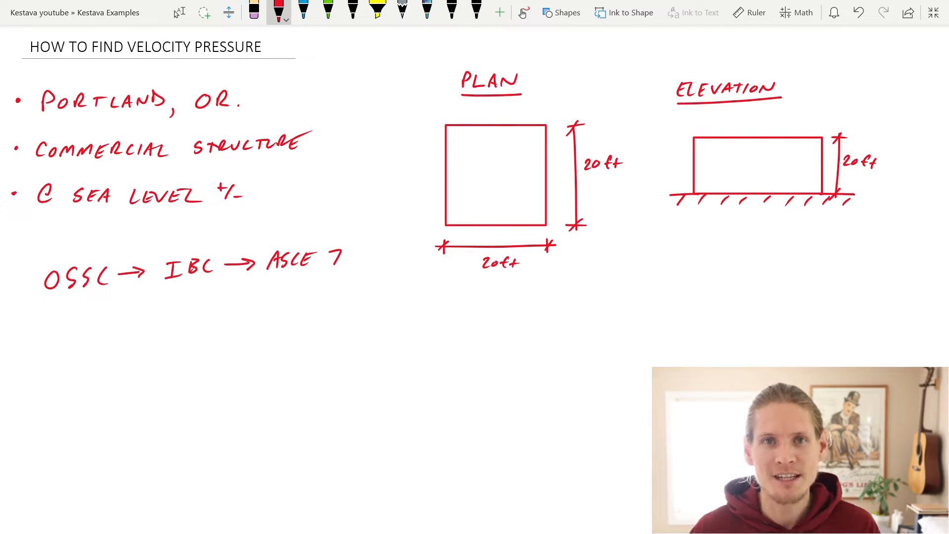
- Note 'RISK CATEGORY = II' on the OneNote page before moving to Section 1.5 of the standard
{"action": "type", "text": "RISK CATEGORY = II"}
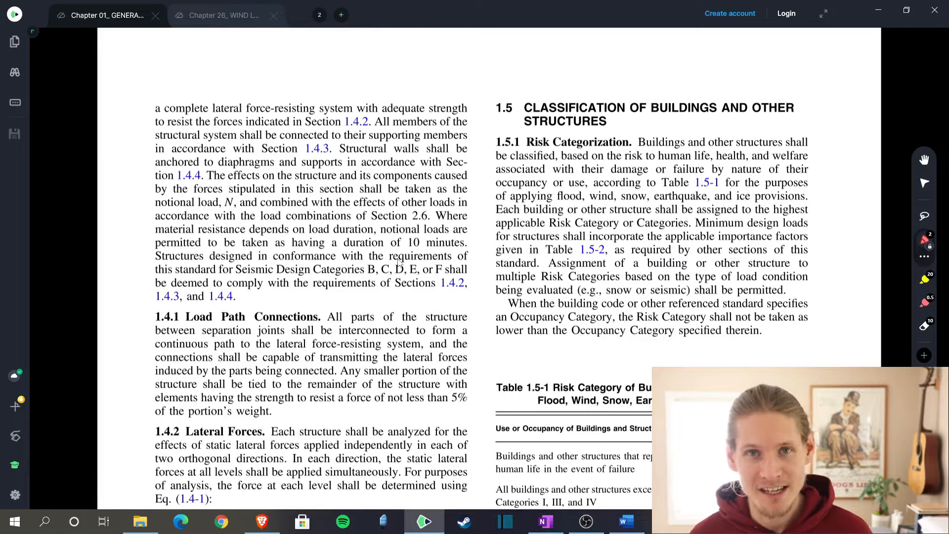
- Circle the Section 1.5 heading in red, review Table 1.5-1 Risk Categories, and bring up the Chapter 26 Wind Loads document
{"action": "left_click_drag", "start_coordinate": [479, 94], "coordinate": [527, 128]}
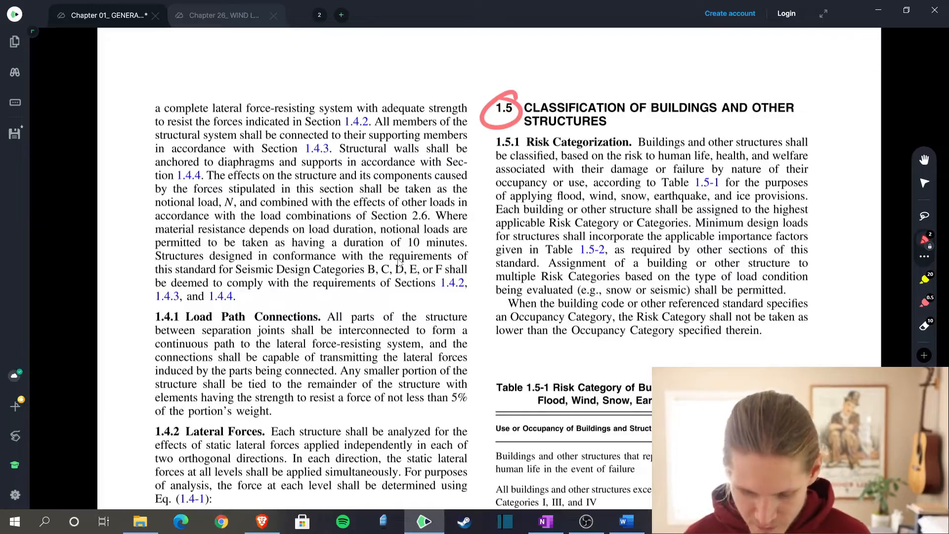
{"action": "scroll", "scroll_direction": "down", "scroll_amount": 3}
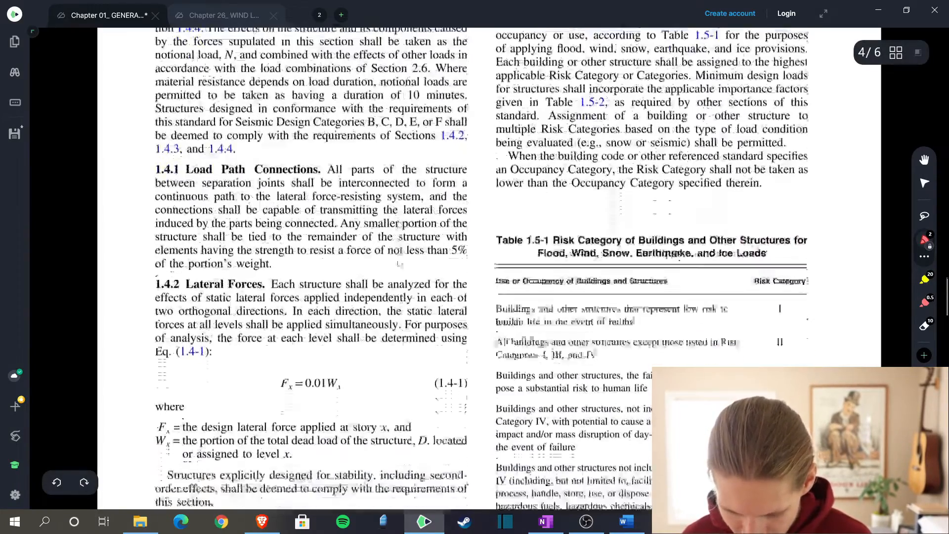
{"action": "scroll", "scroll_direction": "down", "scroll_amount": 3}
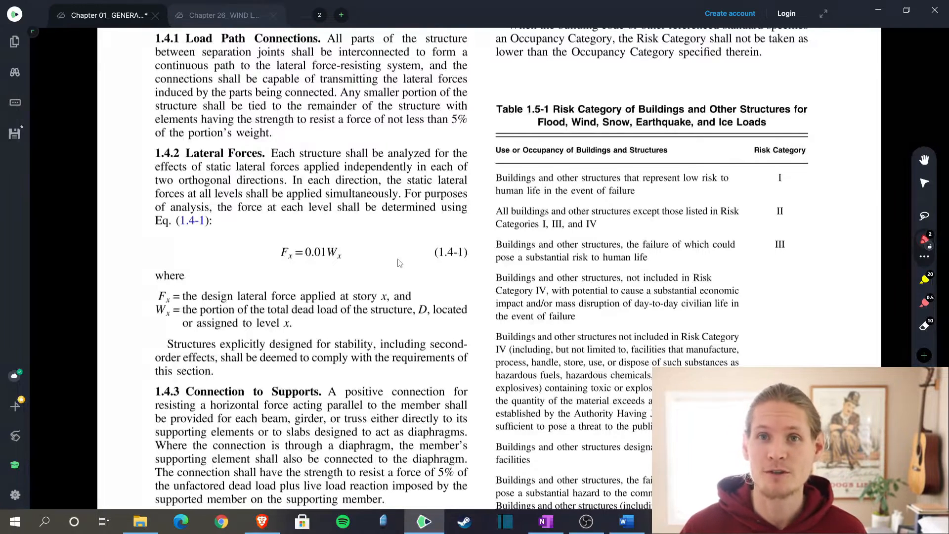
{"action": "left_click", "coordinate": [223, 16]}
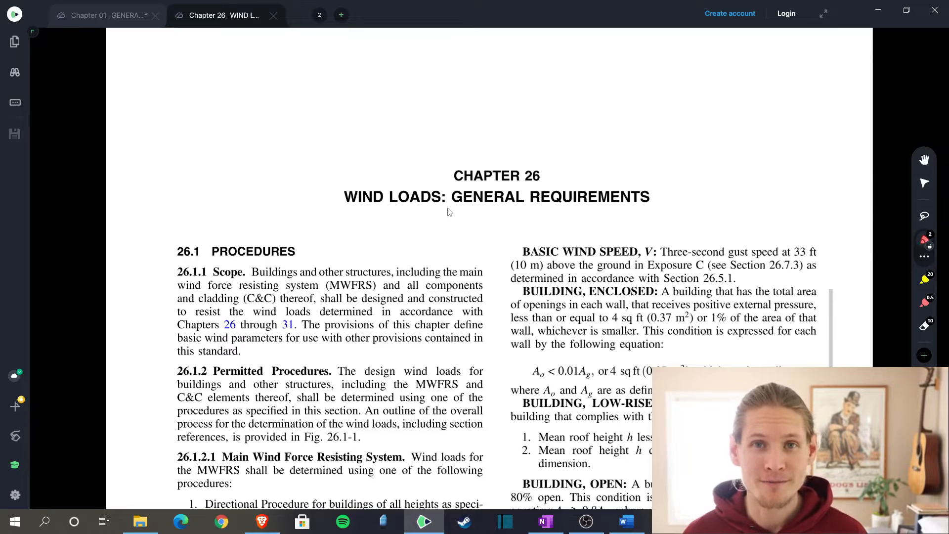
- Mark the Chapter 26 basic parameters list in red with a stroke toward velocity pressure and move down to the wind speed map
{"action": "left_click_drag", "start_coordinate": [514, 245], "coordinate": [672, 273]}
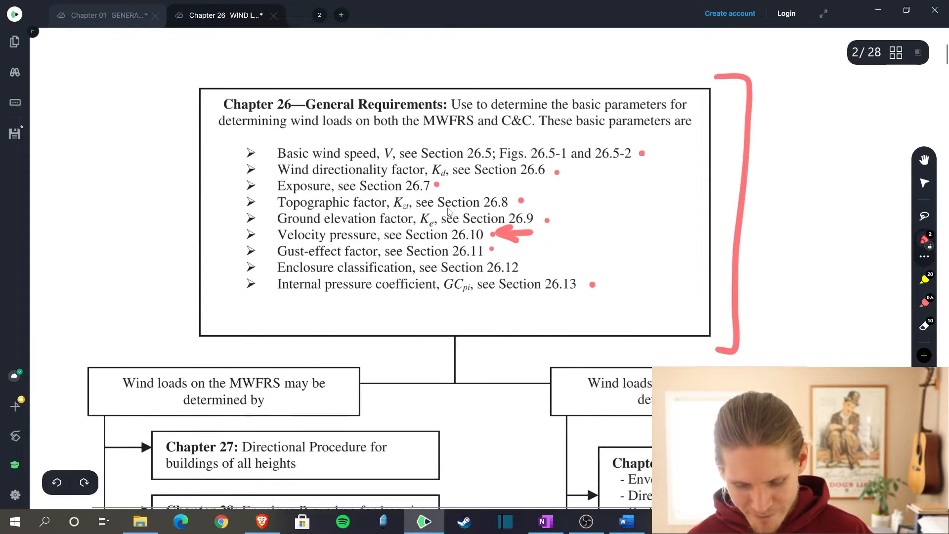
{"action": "scroll", "scroll_direction": "down", "scroll_amount": 3}
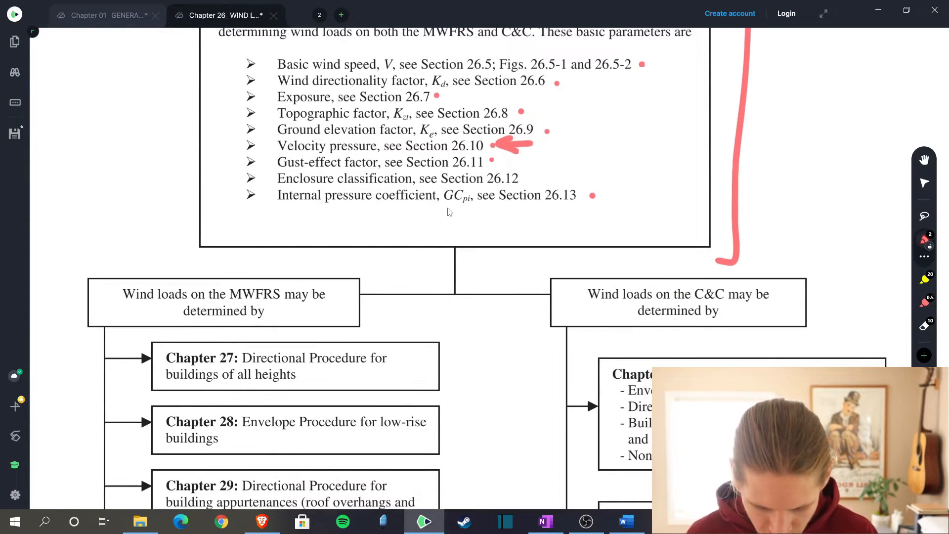
{"action": "scroll", "scroll_direction": "down", "scroll_amount": 3}
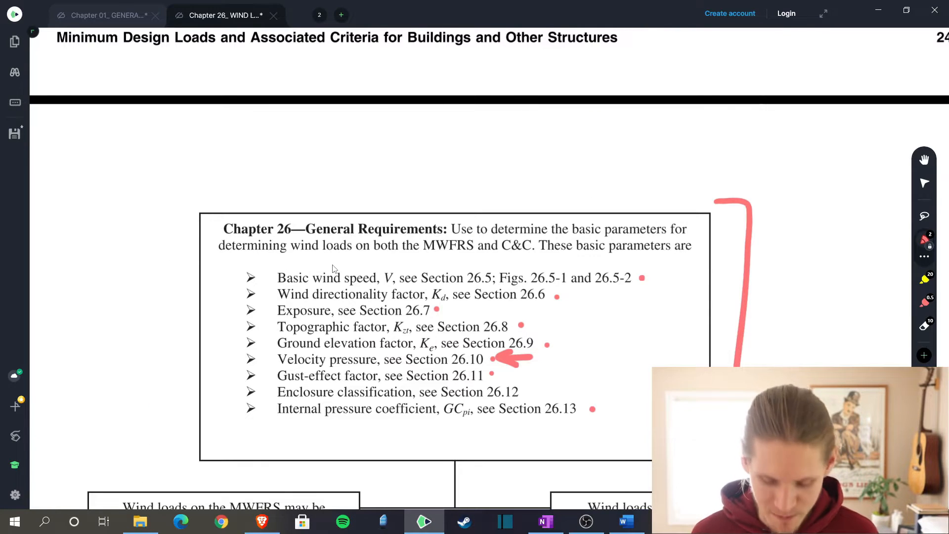
{"action": "scroll", "scroll_direction": "down", "scroll_amount": 3}
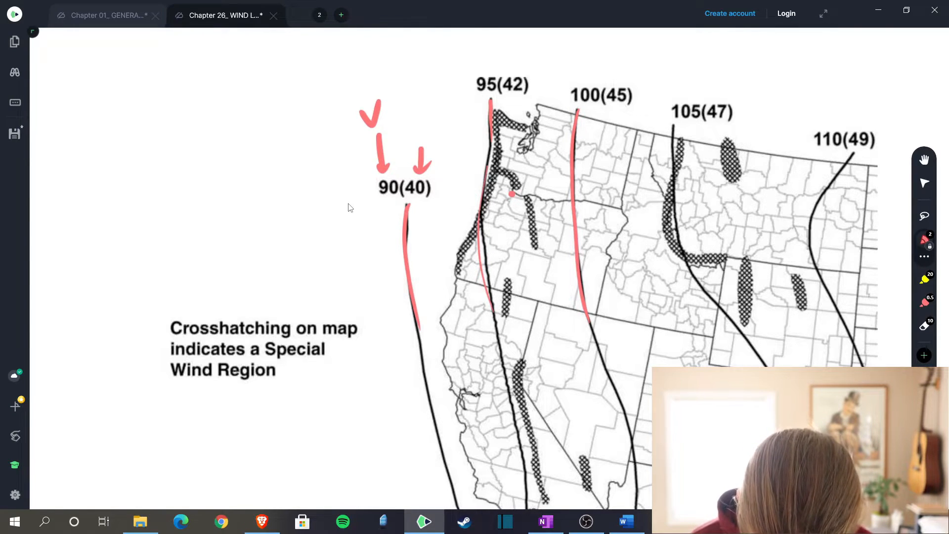
- Trace over the wind speed contours on Figure 26.5-1 in red and mark a point near Portland
{"action": "left_click_drag", "start_coordinate": [511, 212], "coordinate": [521, 273]}
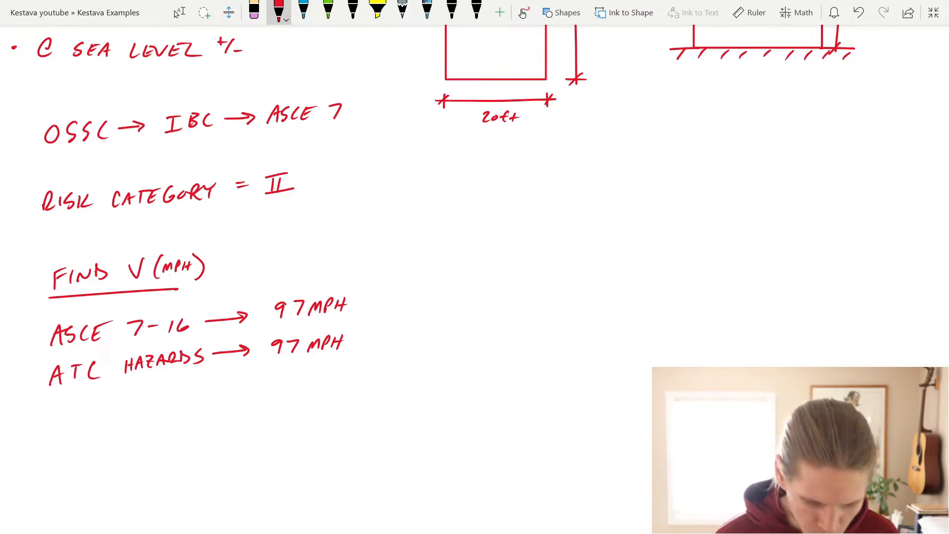
- Switch the OneNote ink colour to green and begin marking the wind speed notes
{"action": "left_click", "coordinate": [328, 11]}
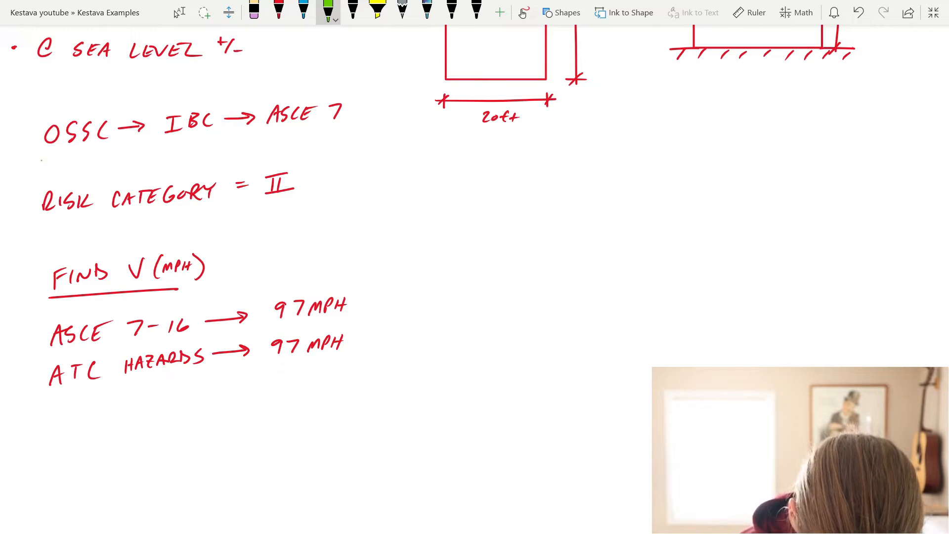
{"action": "left_click_drag", "start_coordinate": [44, 159], "coordinate": [109, 156]}
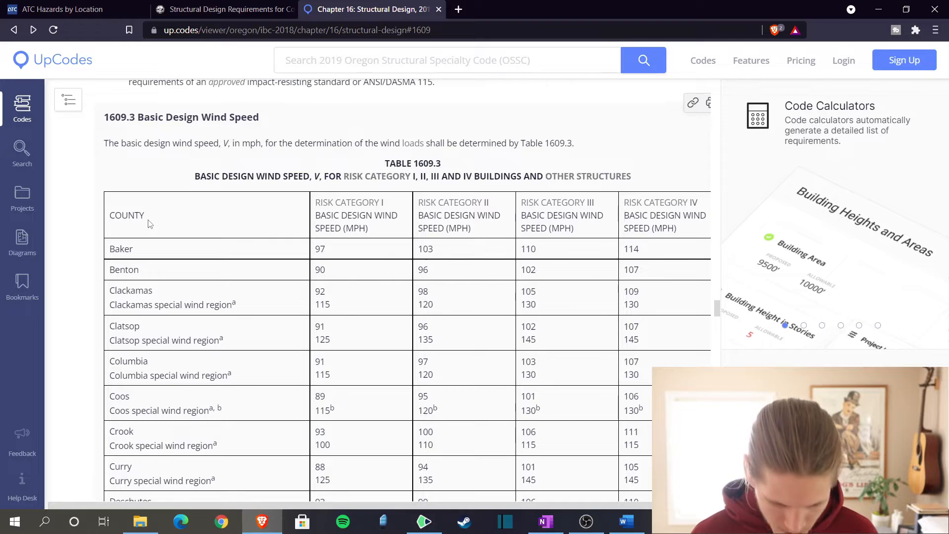
- Scroll Table 1609.3 of the Oregon code down to the Multnomah County row
{"action": "scroll", "scroll_direction": "down", "scroll_amount": 3}
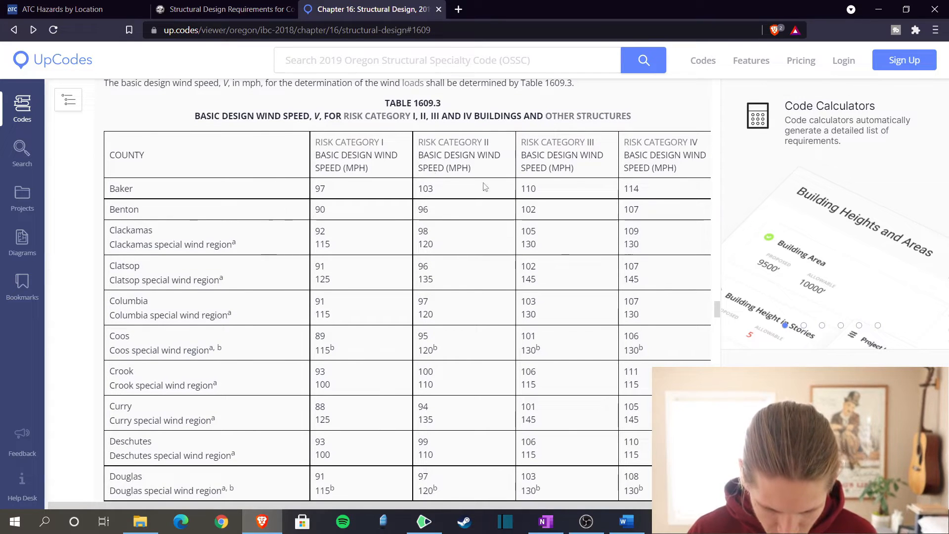
{"action": "scroll", "scroll_direction": "down", "scroll_amount": 3}
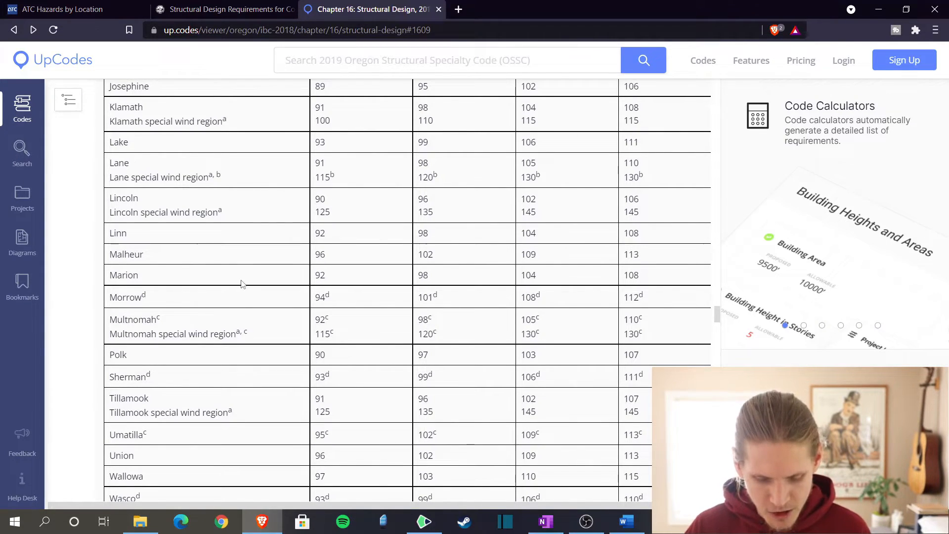
{"action": "scroll", "scroll_direction": "down", "scroll_amount": 3}
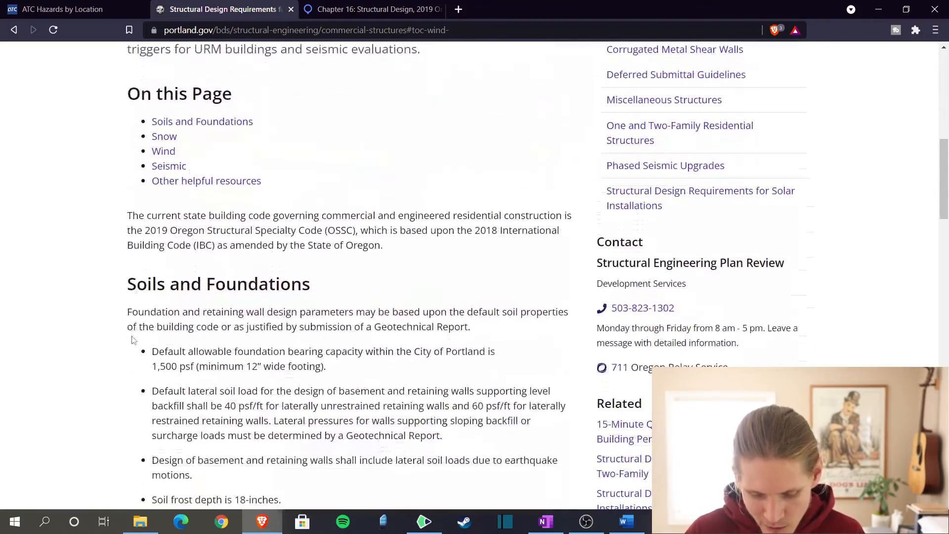
- Scroll the Portland.gov structural requirements page to the Wind section's Vult table (92, 98, 105, 110 mph by risk category)
{"action": "scroll", "scroll_direction": "down", "scroll_amount": 3}
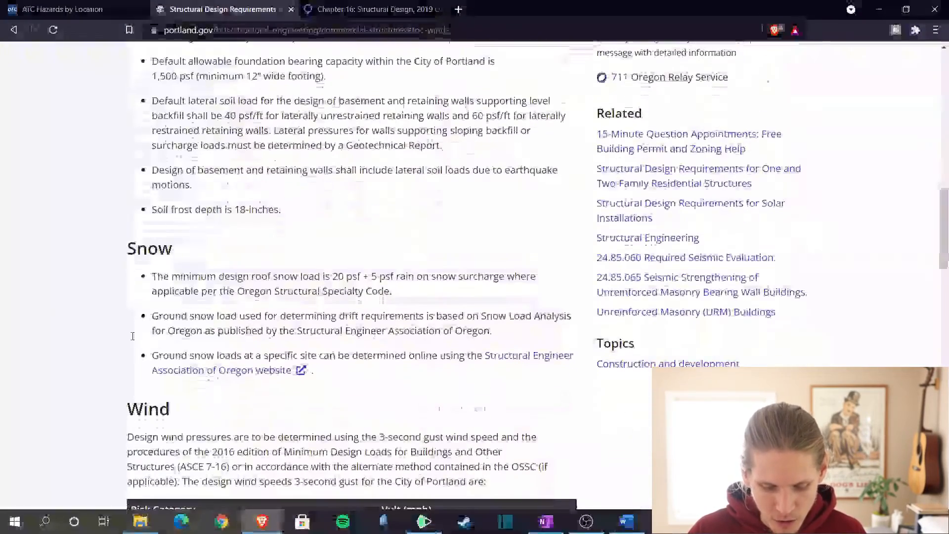
{"action": "scroll", "scroll_direction": "down", "scroll_amount": 3}
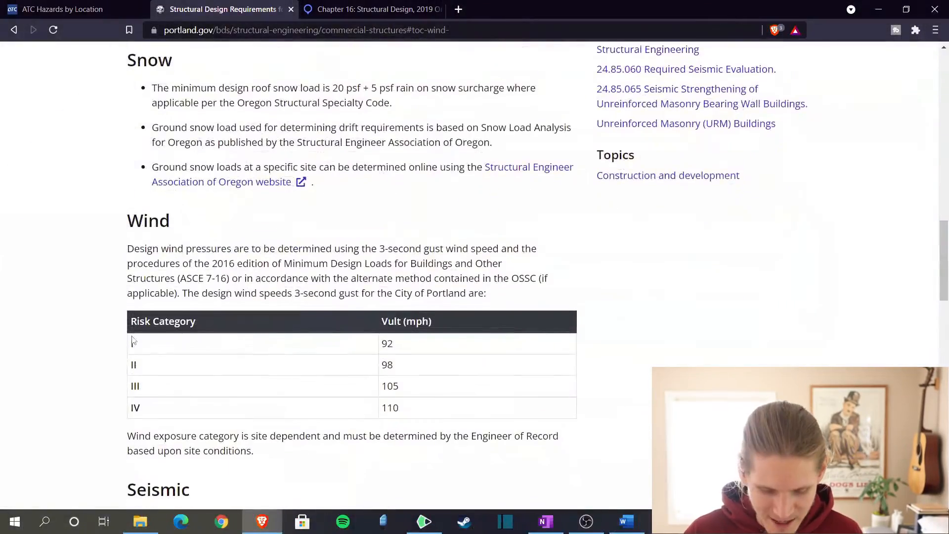
{"action": "scroll", "scroll_direction": "down", "scroll_amount": 3}
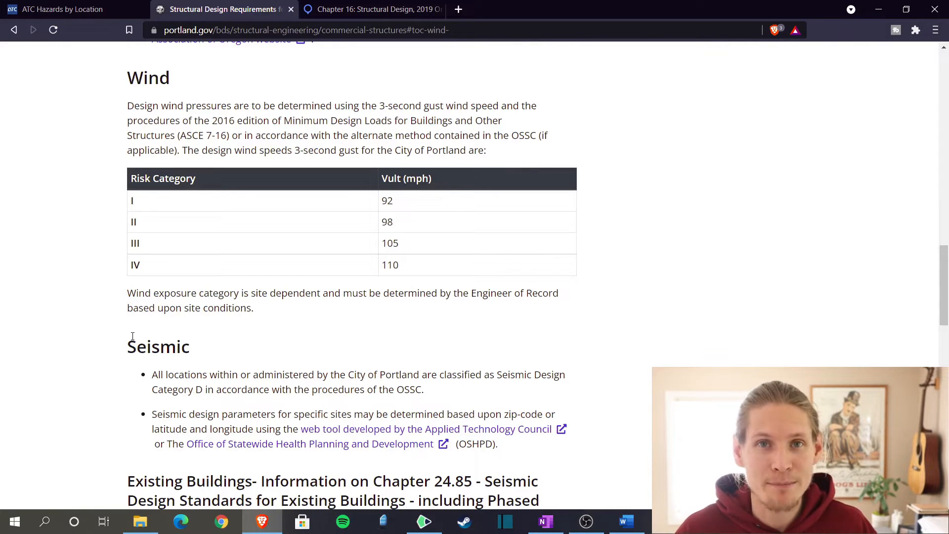
{"action": "scroll", "scroll_direction": "up", "scroll_amount": 3}
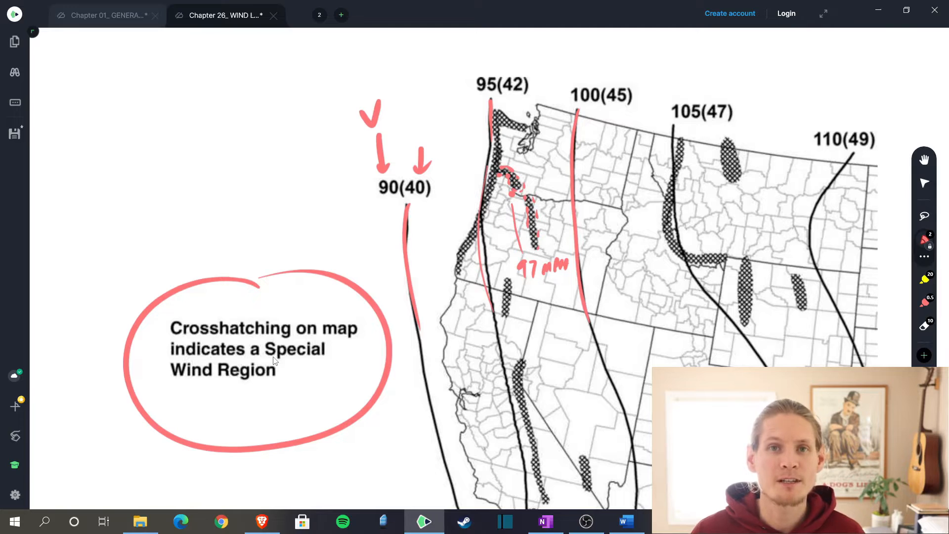
- Draw a small red circle around the site's special wind region near Portland on the wind speed map
{"action": "scroll", "scroll_direction": "down", "scroll_amount": 3}
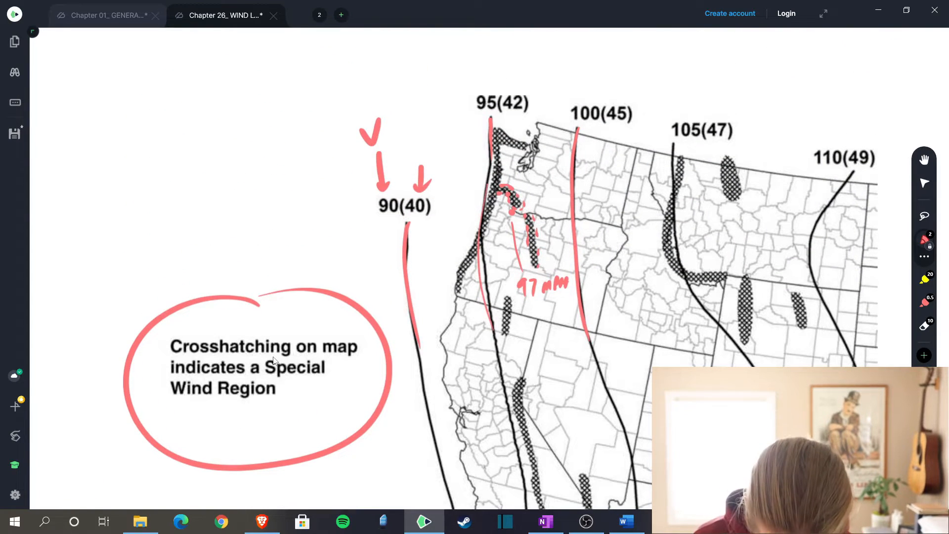
{"action": "left_click_drag", "start_coordinate": [524, 221], "coordinate": [542, 236]}
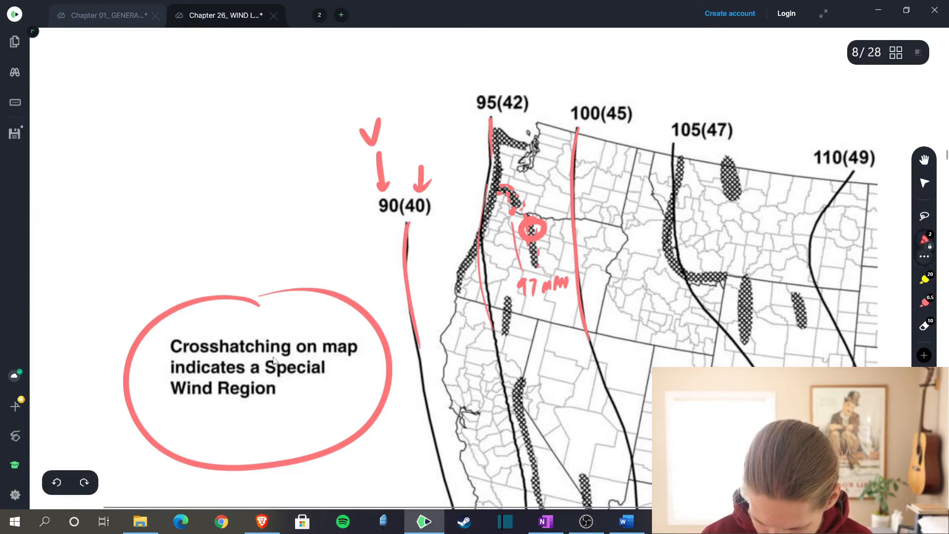
{"action": "left_click_drag", "start_coordinate": [503, 194], "coordinate": [551, 215]}
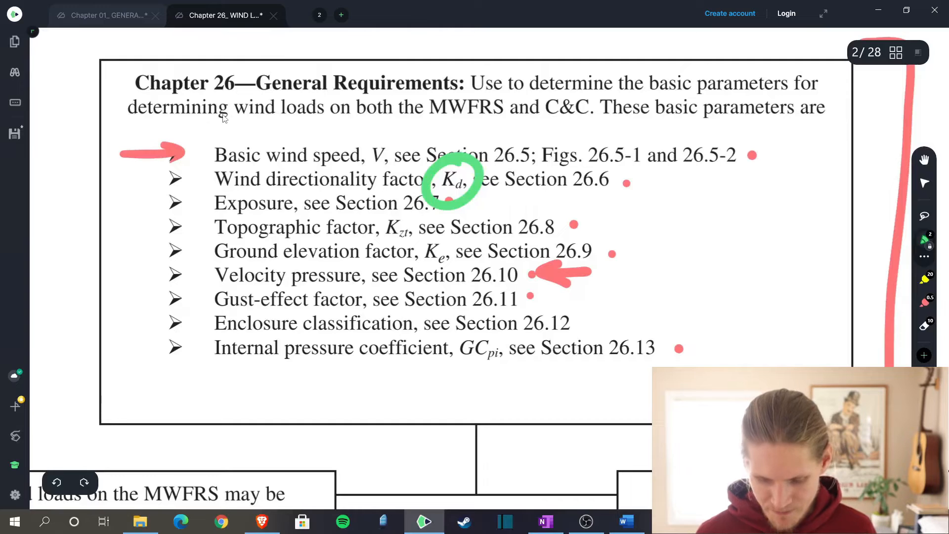
- Underline Section 26.6 in green beside Kd, review Table 26.6-1 (Kd 0.85), and underline the 26.7 Exposure heading
{"action": "left_click_drag", "start_coordinate": [511, 195], "coordinate": [617, 195]}
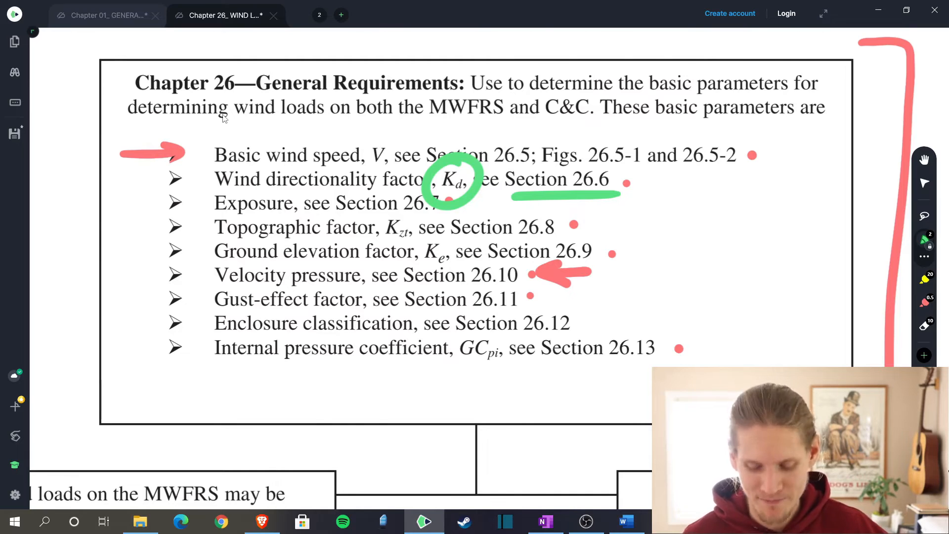
{"action": "scroll", "scroll_direction": "down", "scroll_amount": 3}
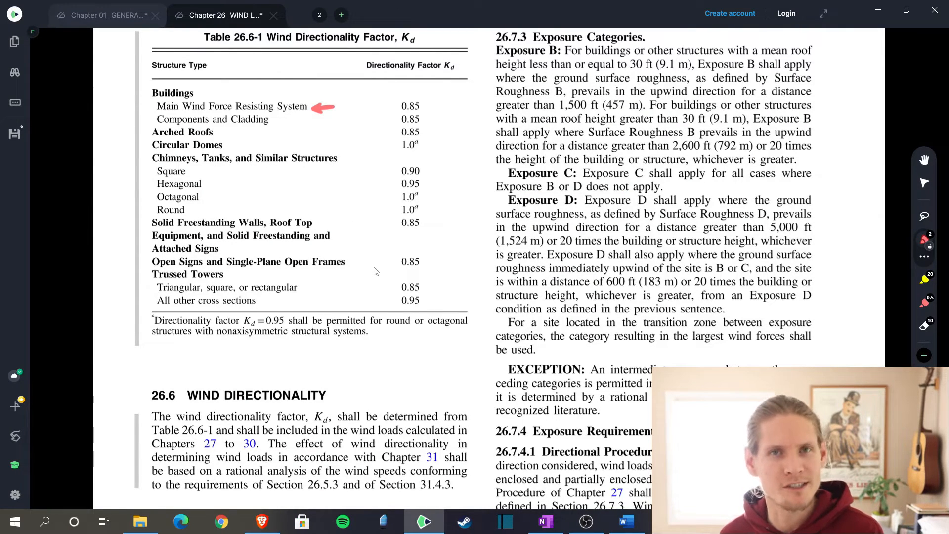
{"action": "left_click_drag", "start_coordinate": [400, 112], "coordinate": [431, 112]}
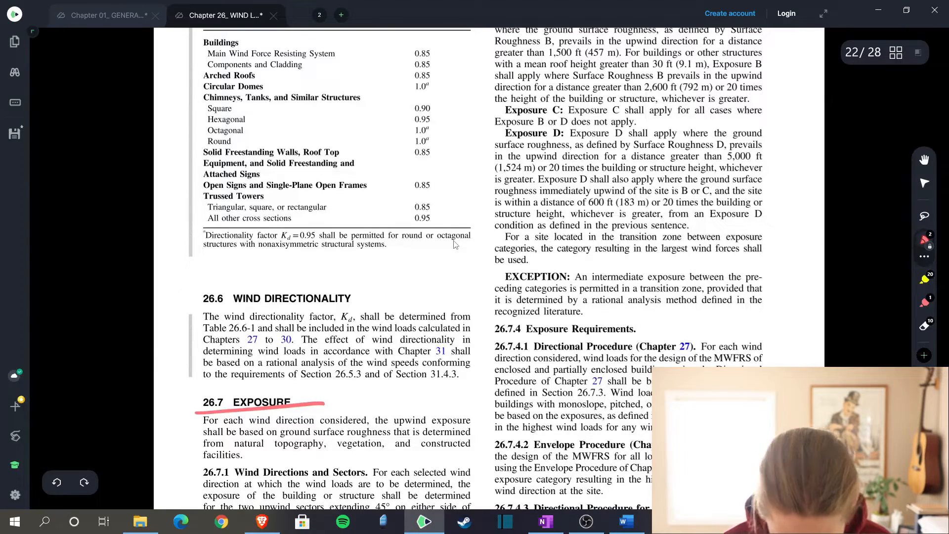
- Scroll past the 26.7 Exposure heading toward the topographic multipliers table for Exposure C
{"action": "scroll", "scroll_direction": "down", "scroll_amount": 3}
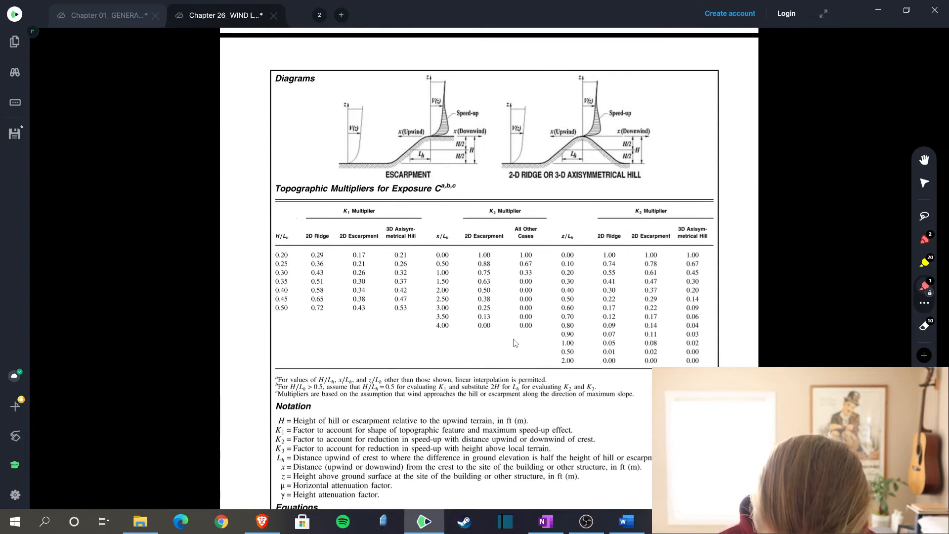
- Draw a red arrow from the hill diagram to the multiplier table and circle its H/Lh, x/Lh, z/Lh ratio headings
{"action": "scroll", "scroll_direction": "down", "scroll_amount": 3}
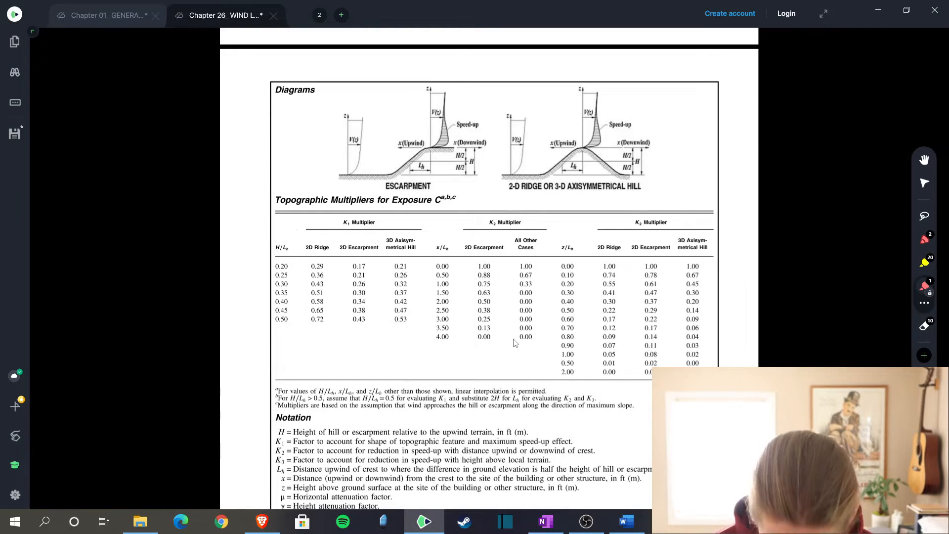
{"action": "left_click_drag", "start_coordinate": [666, 89], "coordinate": [670, 185]}
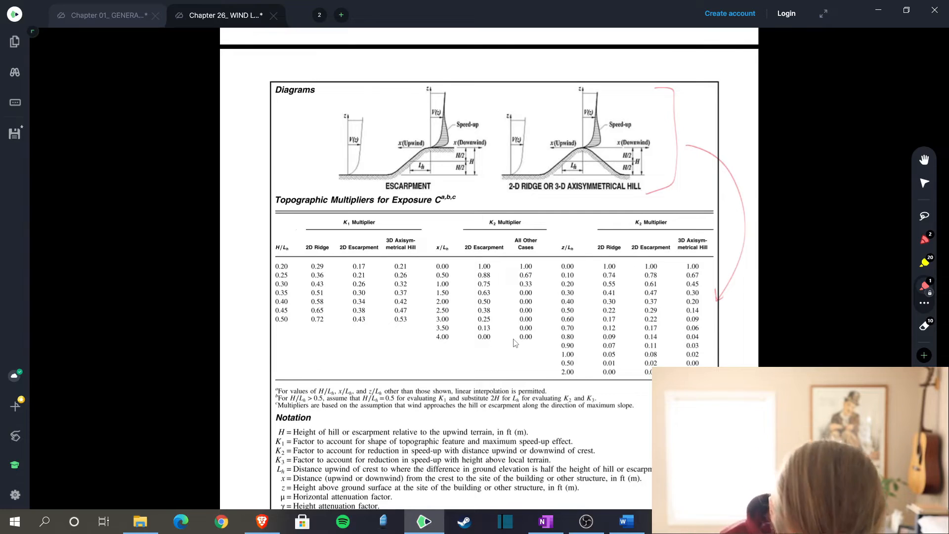
{"action": "left_click_drag", "start_coordinate": [274, 243], "coordinate": [291, 254]}
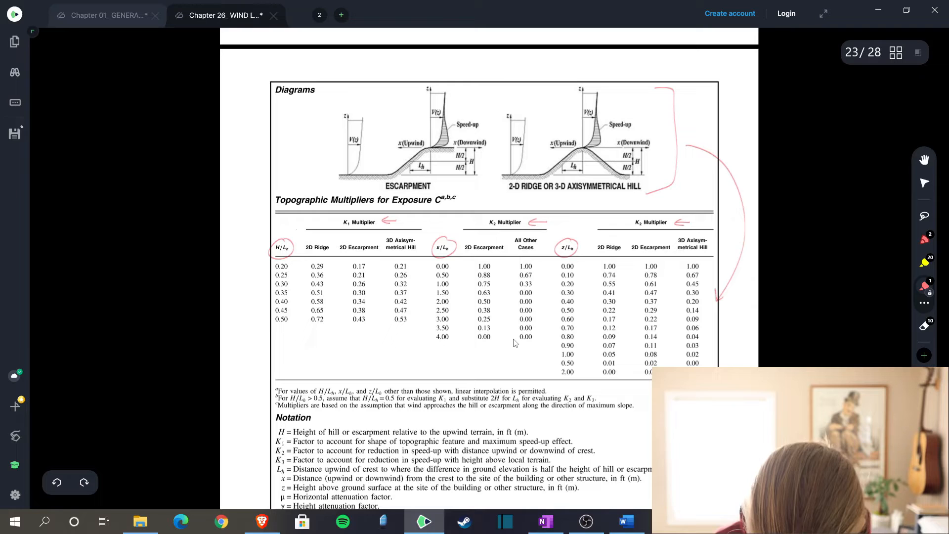
{"action": "scroll", "scroll_direction": "down", "scroll_amount": 3}
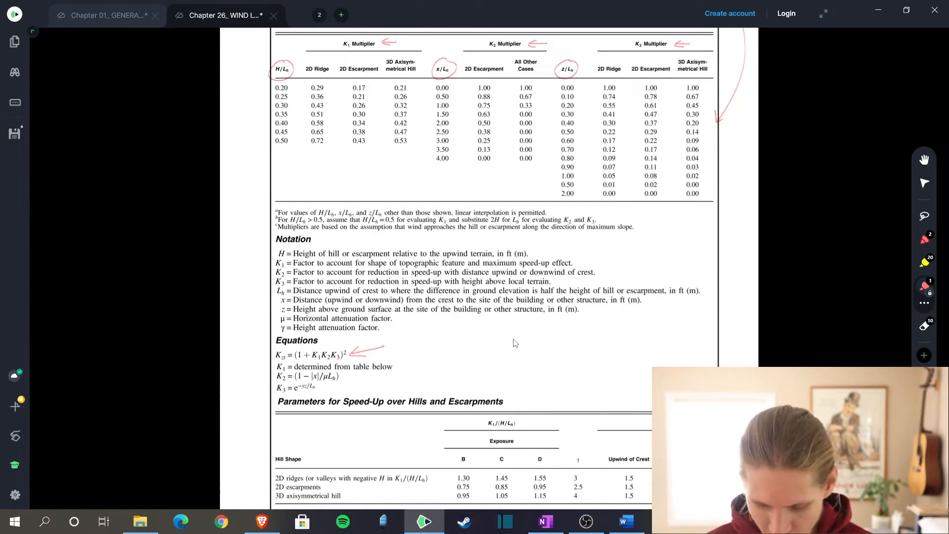
{"action": "scroll", "scroll_direction": "down", "scroll_amount": 3}
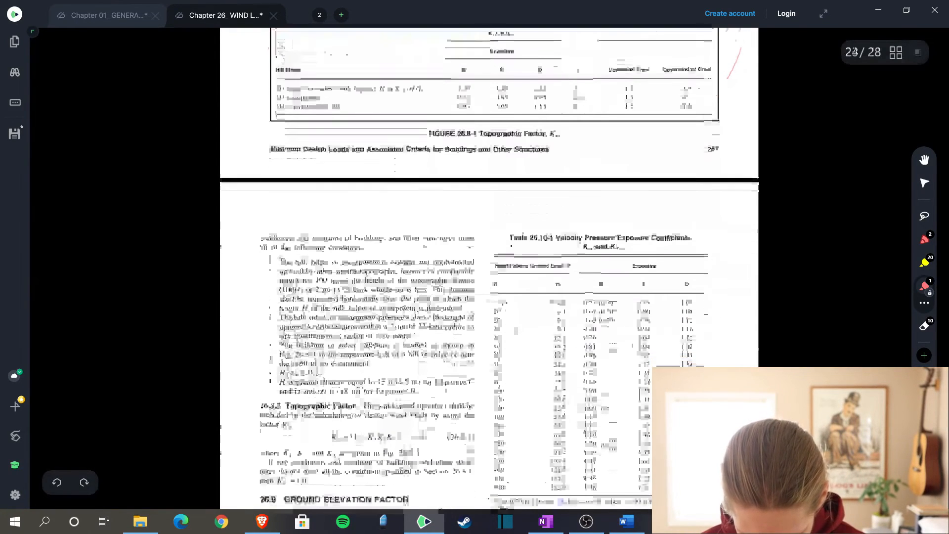
{"action": "scroll", "scroll_direction": "down", "scroll_amount": 3}
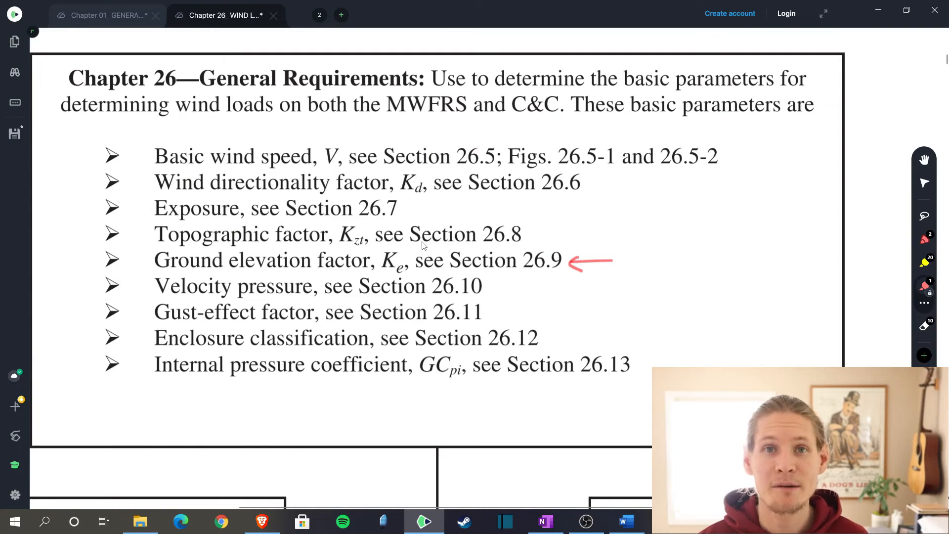
- Underline in red the Section 26.8.2 statement that Ke = 1 for all elevations
{"action": "scroll", "scroll_direction": "down", "scroll_amount": 3}
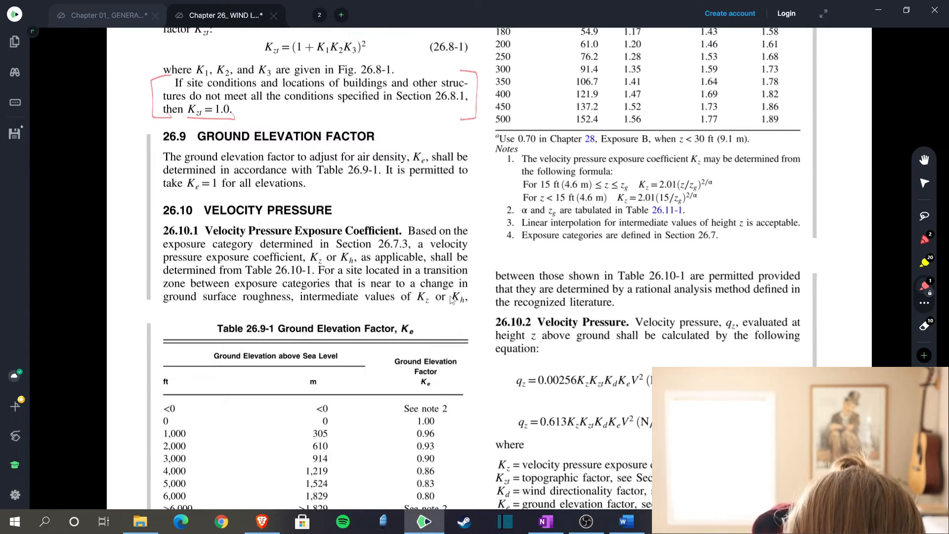
{"action": "left_click_drag", "start_coordinate": [185, 194], "coordinate": [309, 193]}
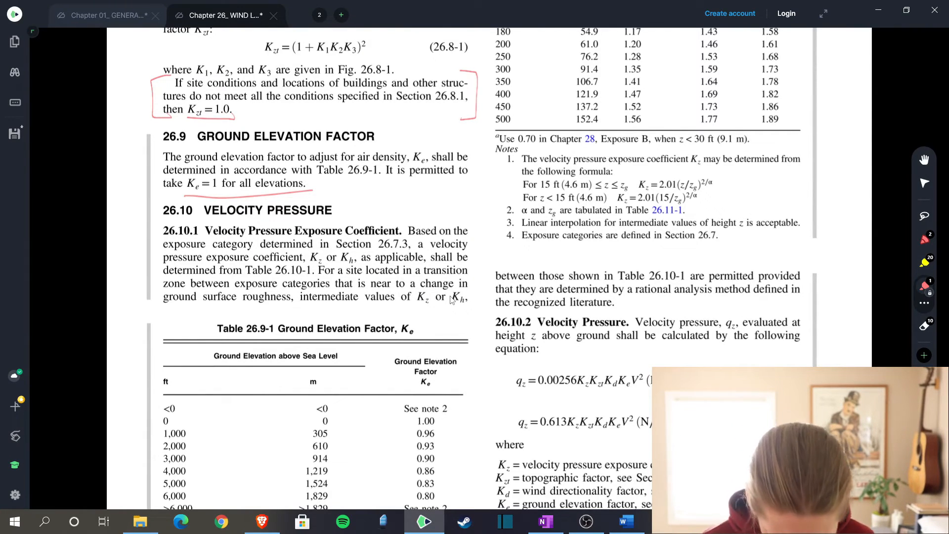
{"action": "scroll", "scroll_direction": "down", "scroll_amount": 3}
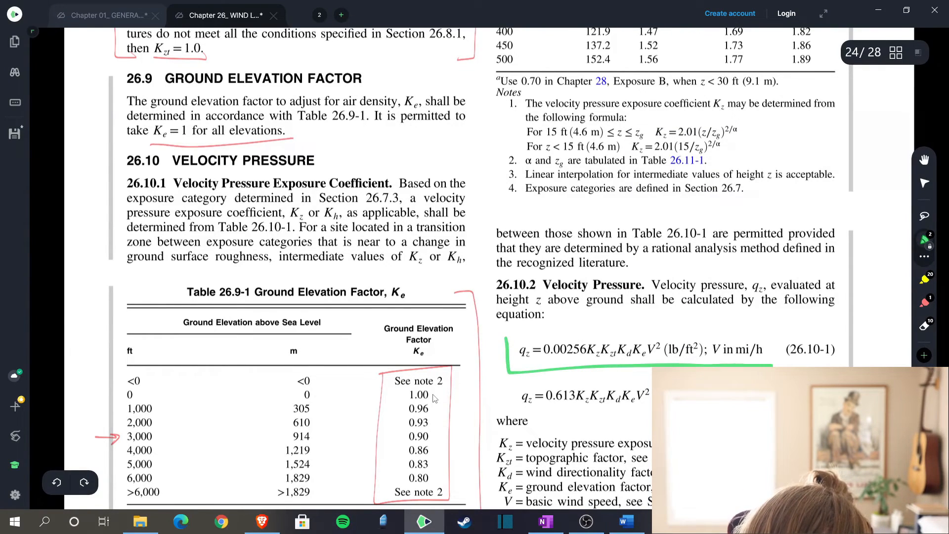
- Underline the velocity pressure equation 26.10-1 for qz in green
{"action": "left_click_drag", "start_coordinate": [512, 336], "coordinate": [776, 368]}
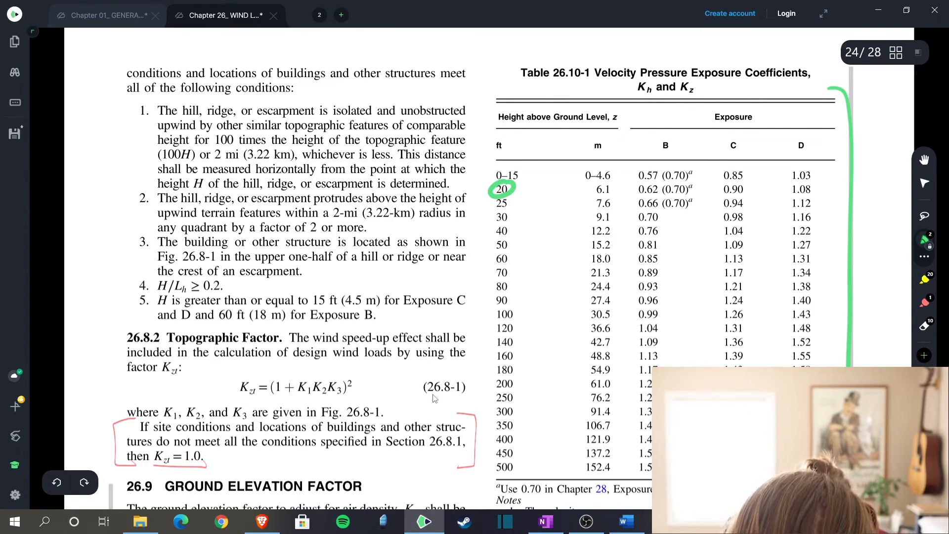
- Link the 20 ft row to Exposure B and box the Kz value 0.62 in green
{"action": "left_click_drag", "start_coordinate": [522, 189], "coordinate": [617, 189]}
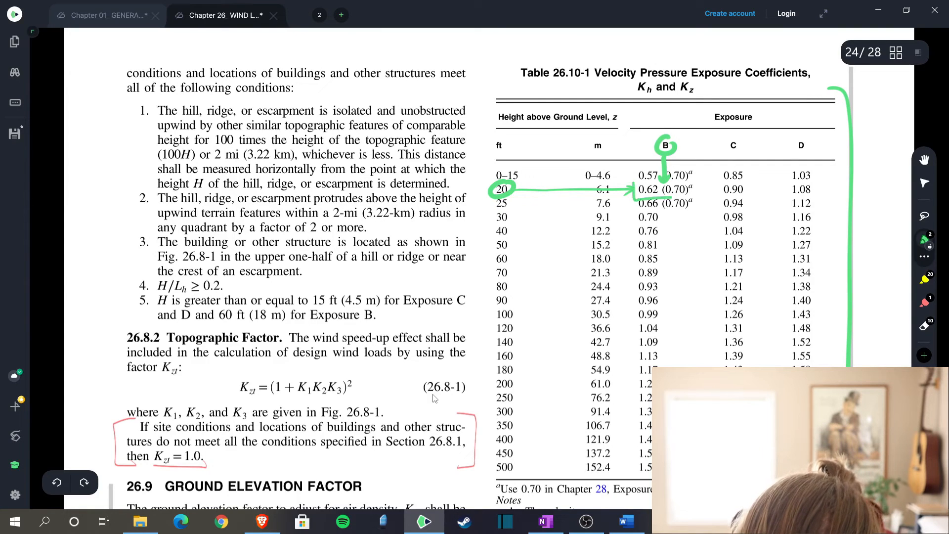
{"action": "left_click_drag", "start_coordinate": [636, 182], "coordinate": [697, 197]}
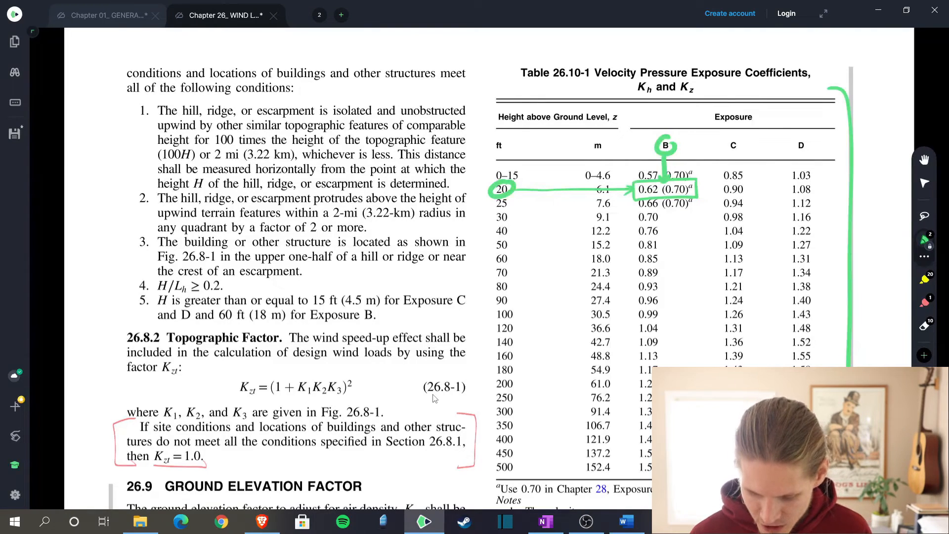
{"action": "scroll", "scroll_direction": "down", "scroll_amount": 3}
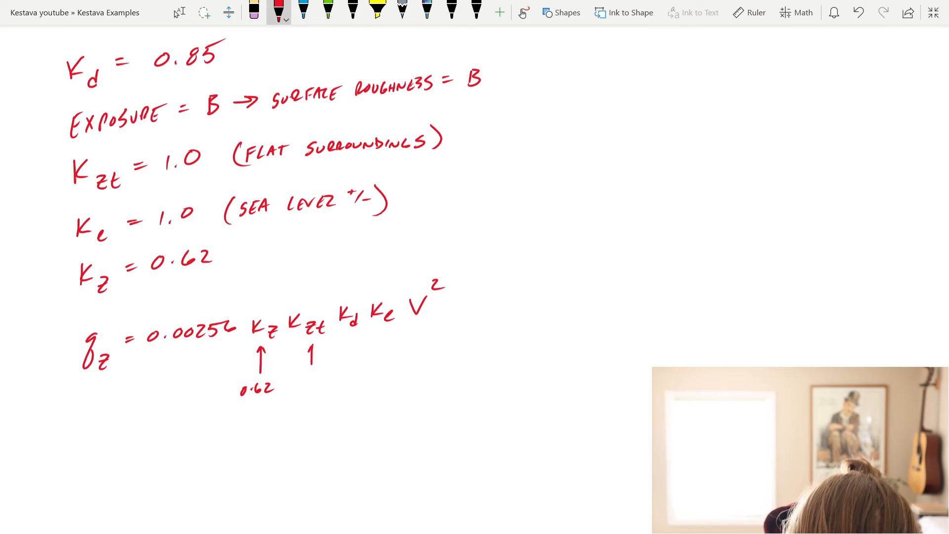
- Write 1.0 and 98 MPH into the qz equation, then write ≈ 13 PSF and box it as the result
{"action": "type", "text": "1.0 0.85 1.0 98."}
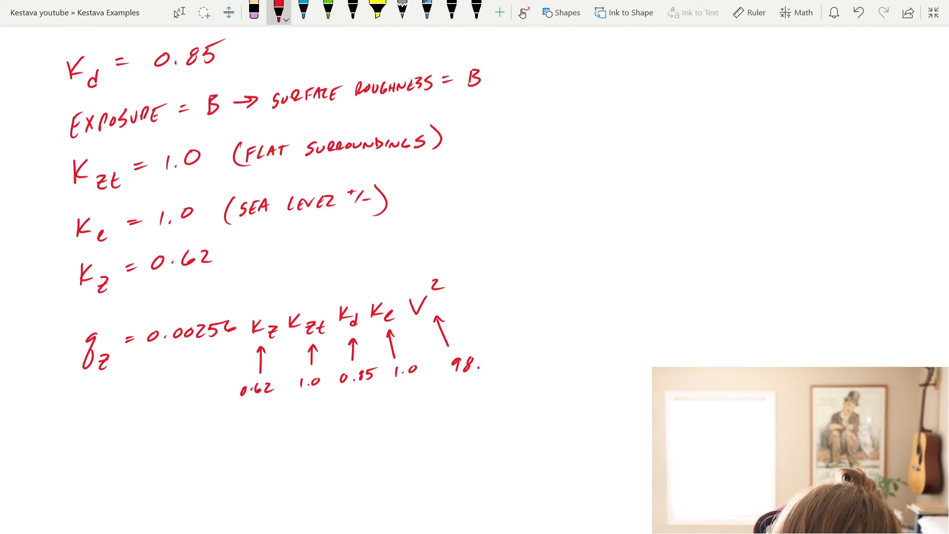
{"action": "type", "text": "MPH"}
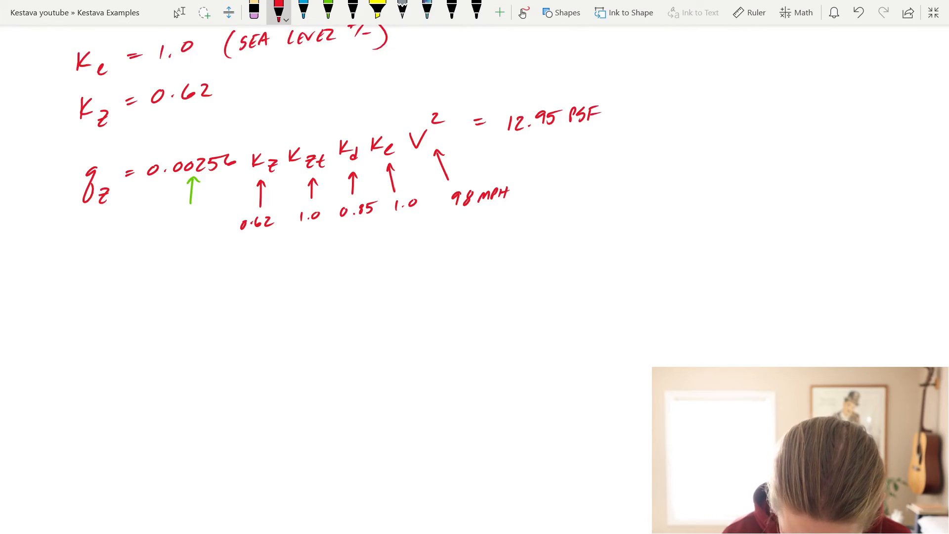
{"action": "left_click_drag", "start_coordinate": [618, 112], "coordinate": [657, 114]}
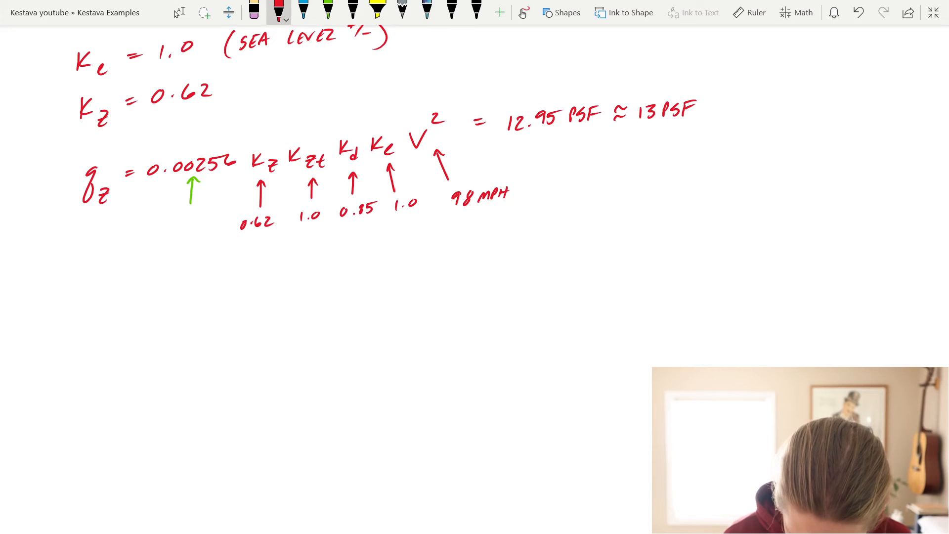
{"action": "left_click_drag", "start_coordinate": [632, 91], "coordinate": [714, 131]}
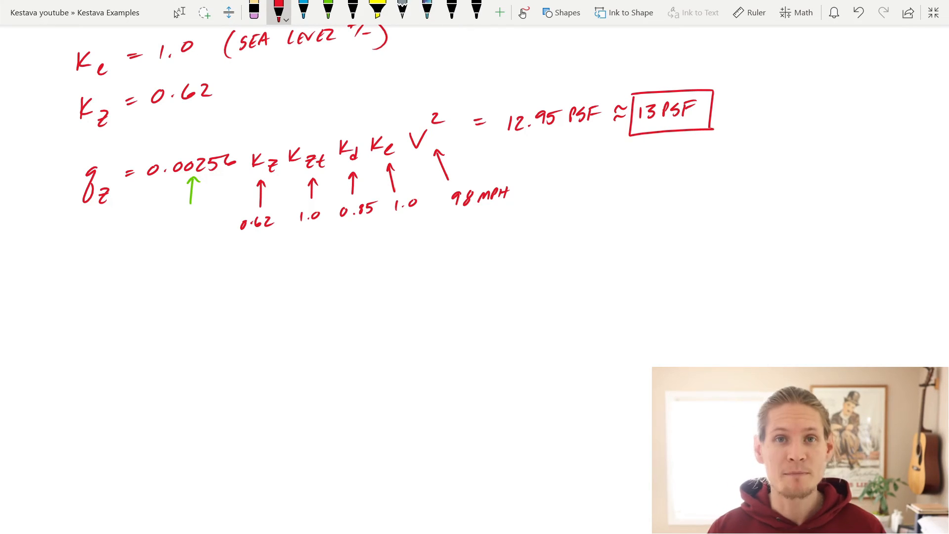